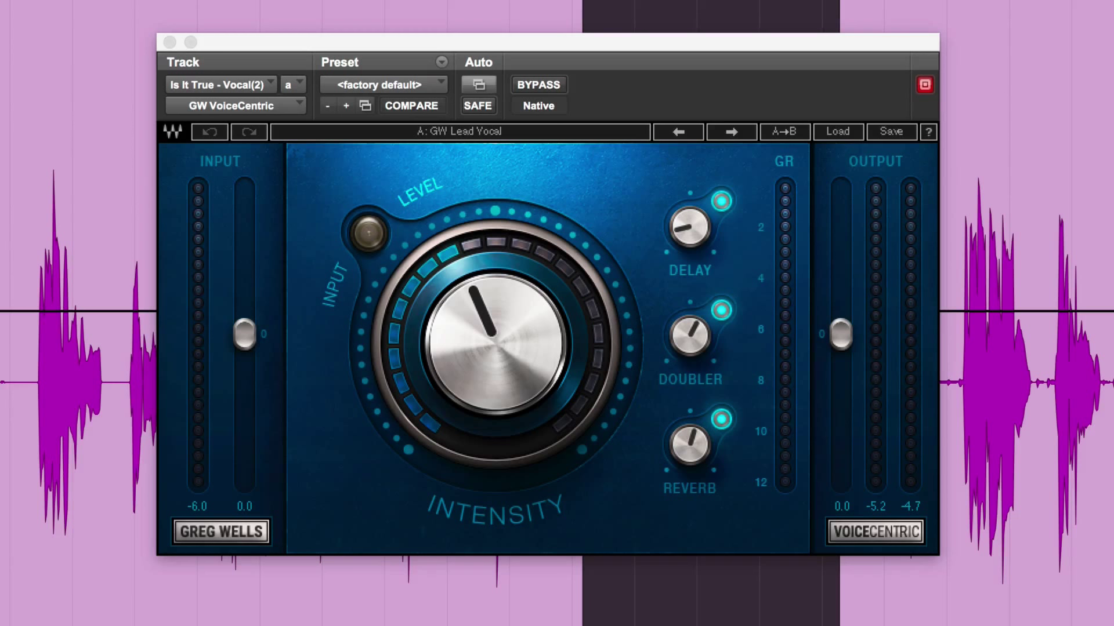
mouse_move(604, 332)
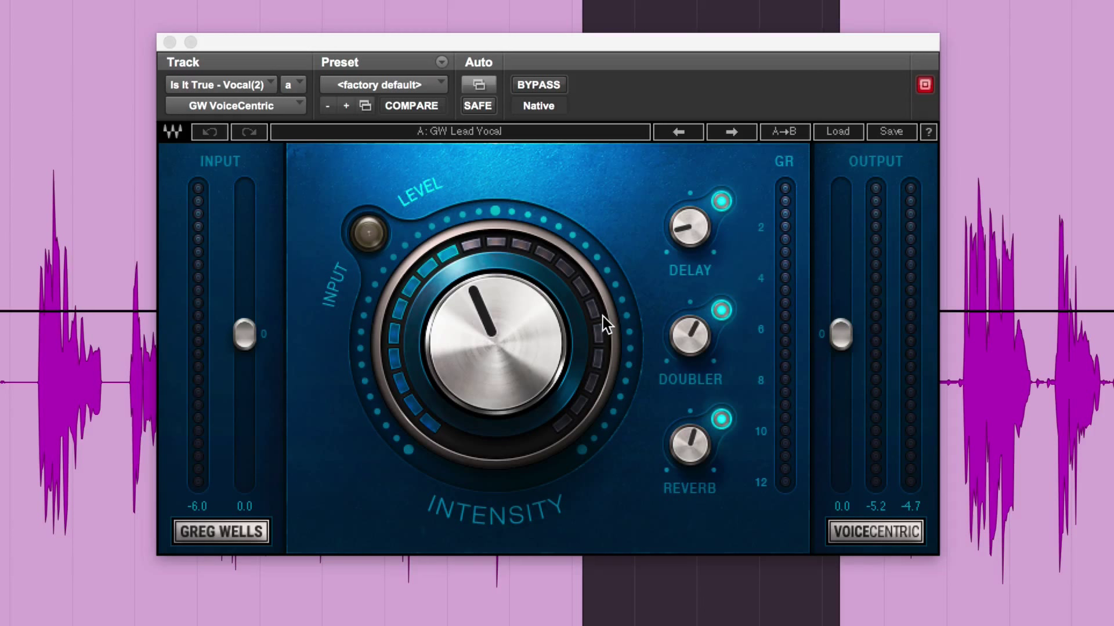
mouse_move(391, 313)
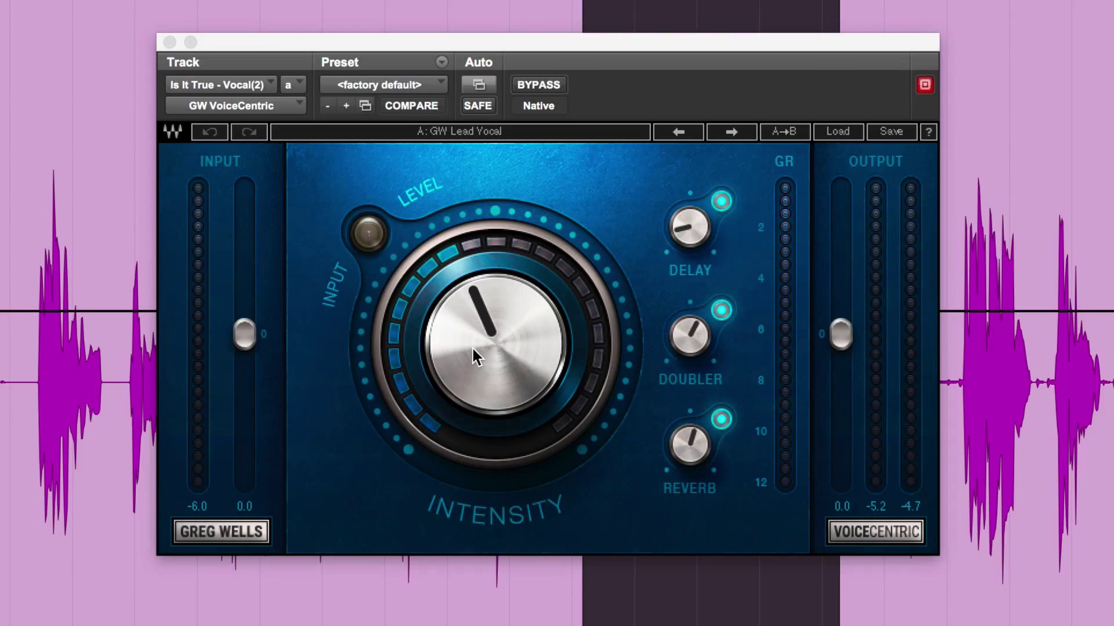
mouse_move(596, 237)
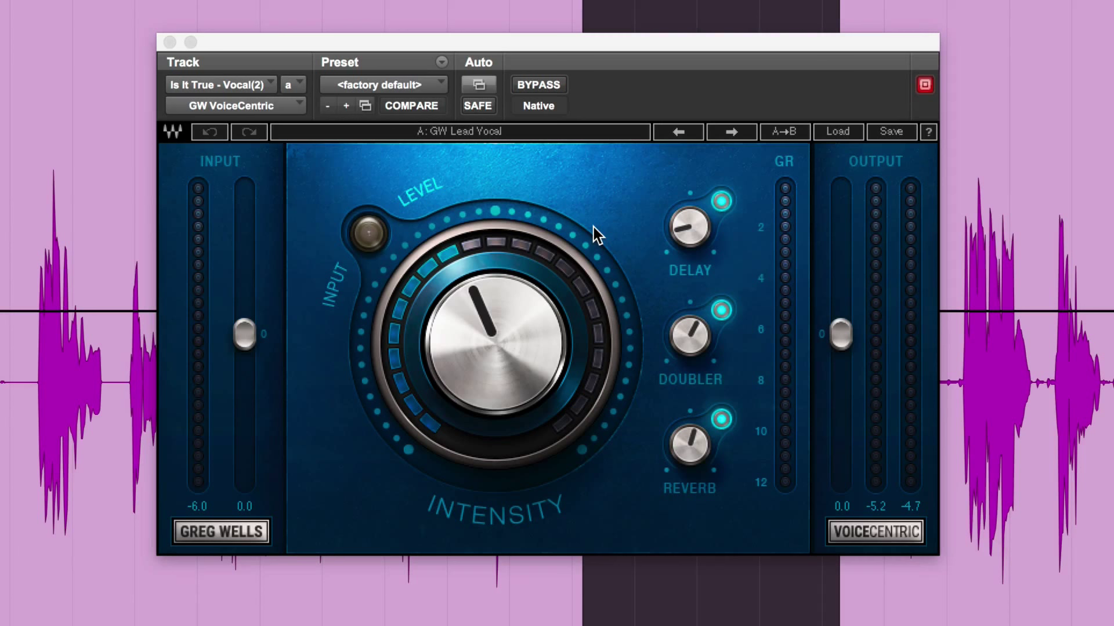
- Audition the dry vocal in bypass, then re-enable processing with intensity and doubler raised
left_click(538, 84)
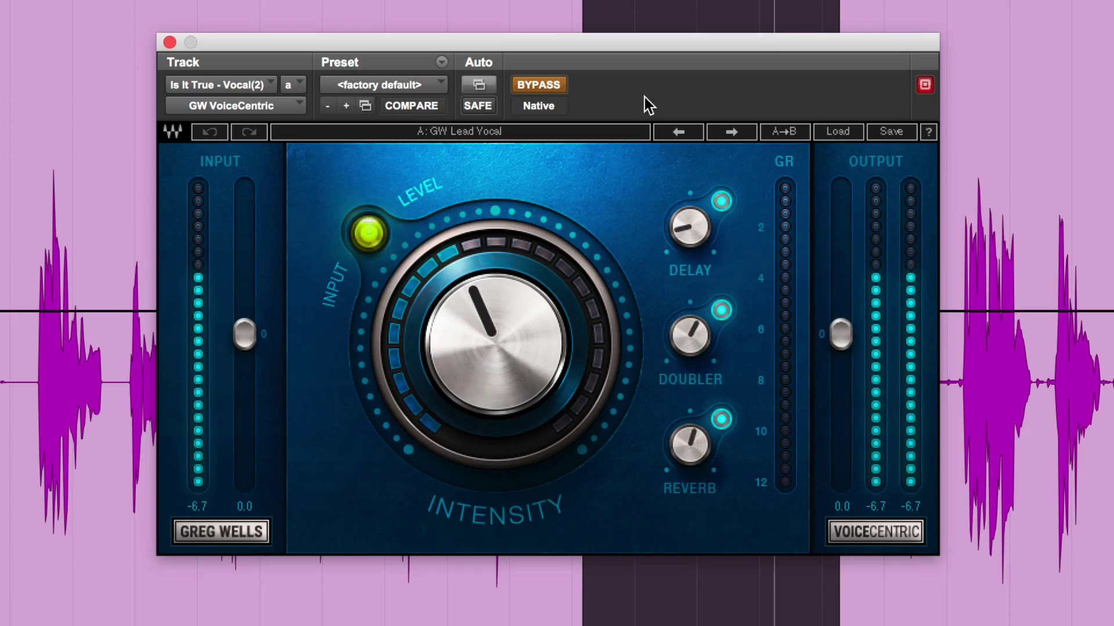
left_click(538, 84)
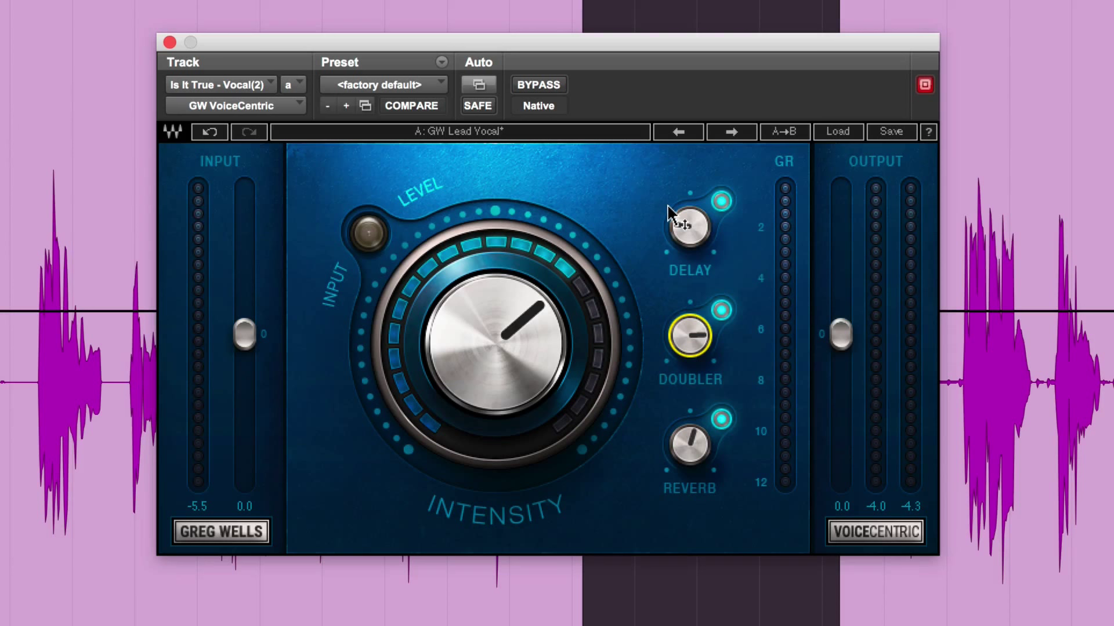
- A/B against bypass, doubler back to 12 o'clock and output trimmed to -1.7 dB, processing active
left_click(538, 84)
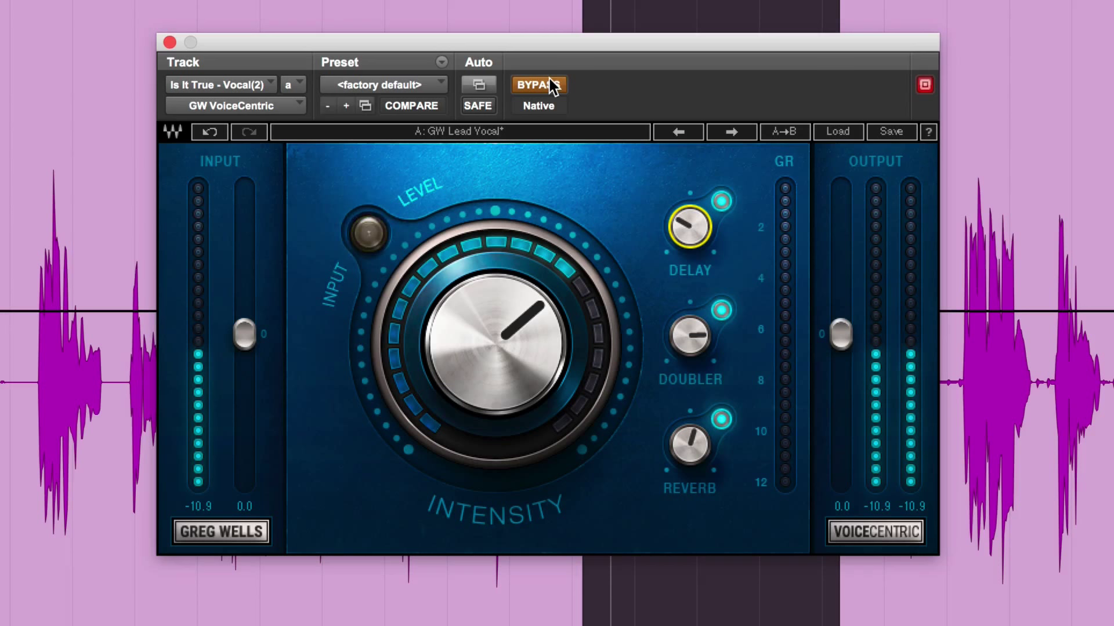
left_click(538, 85)
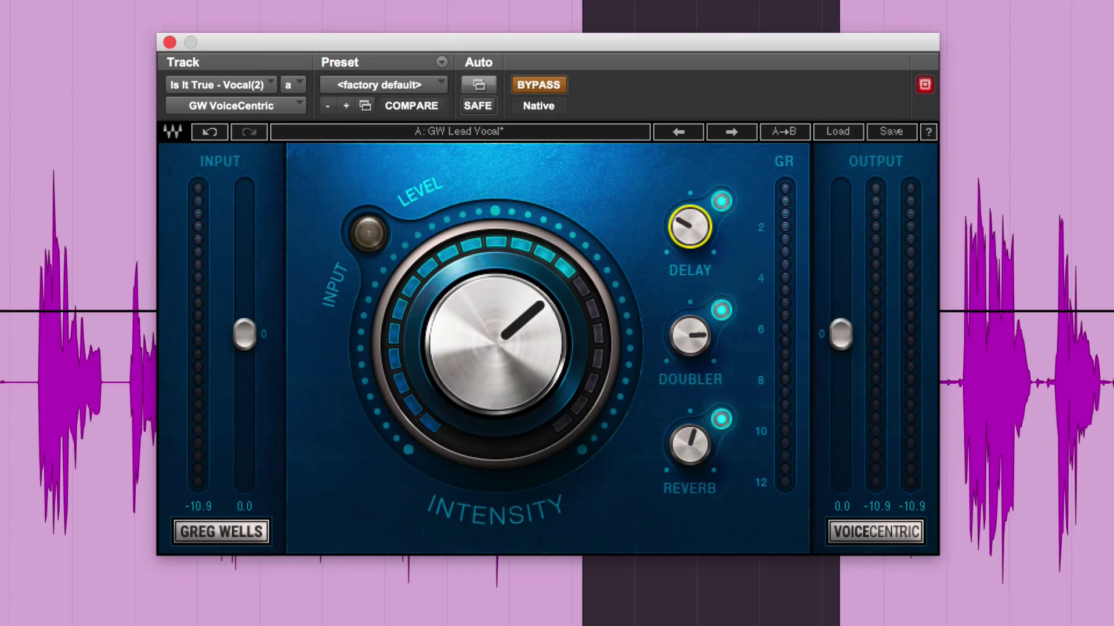
left_click(539, 84)
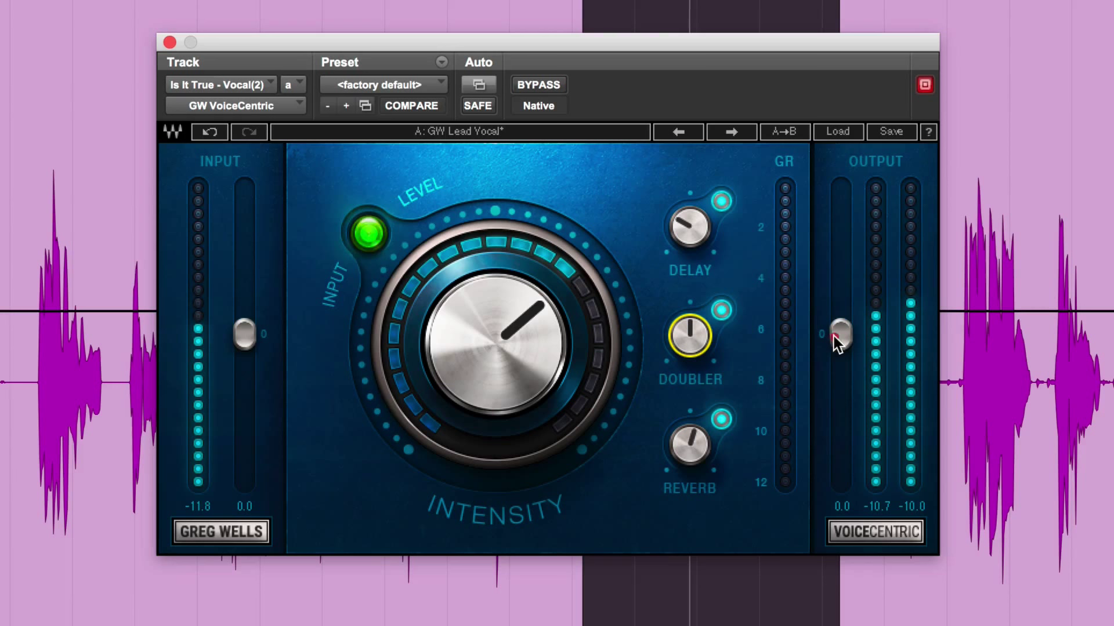
left_click(538, 85)
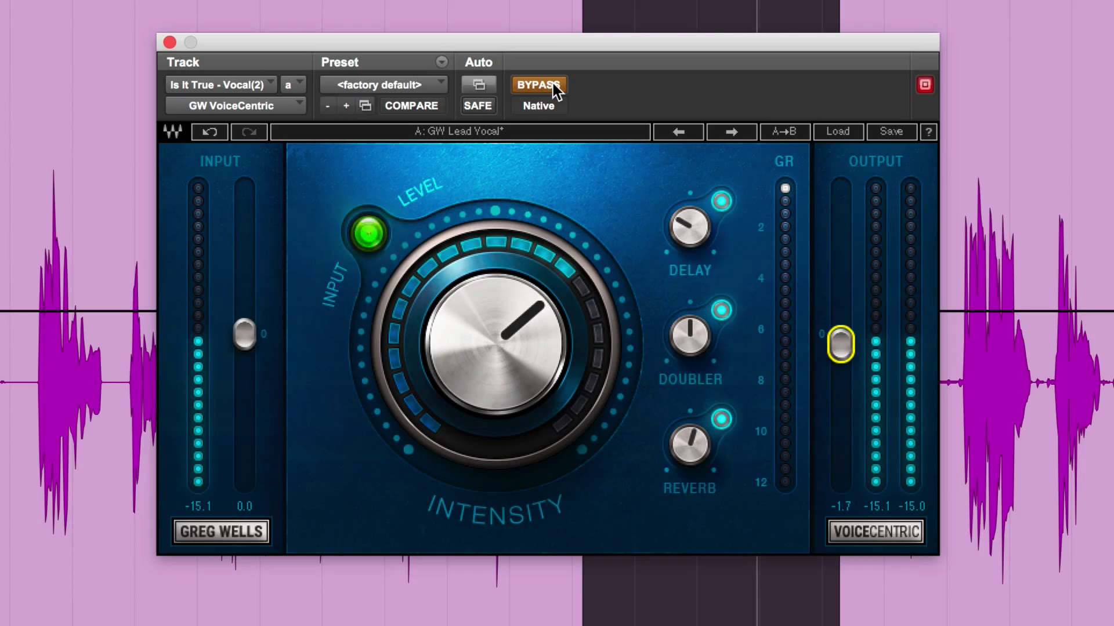
left_click(538, 85)
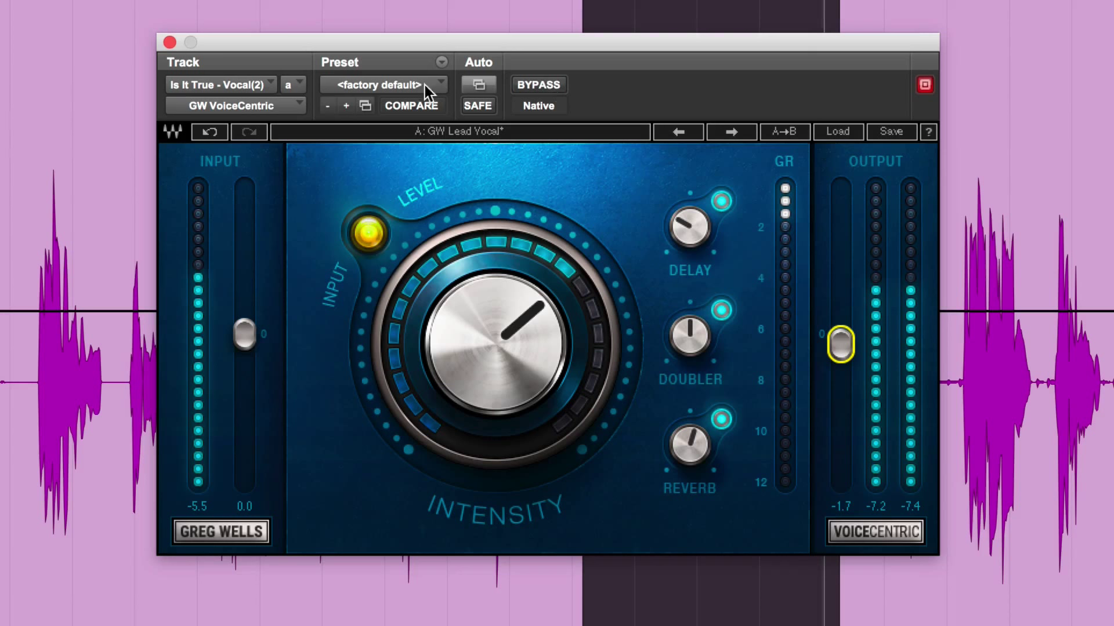
- Compare against bypass, push intensity much higher with more delay and reverb, processing active
left_click(538, 85)
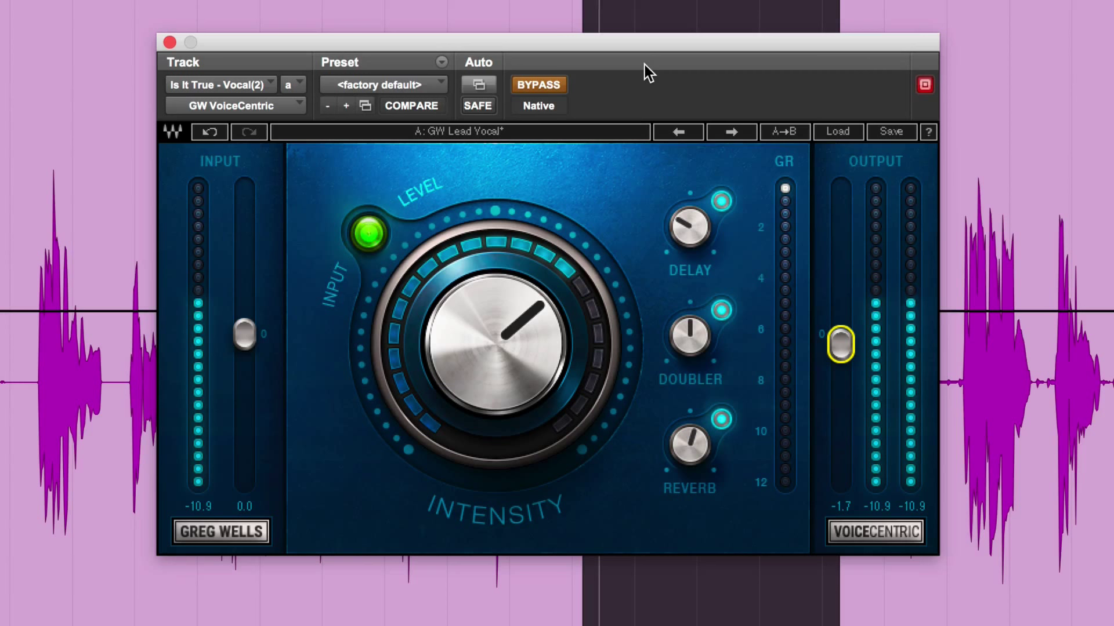
left_click(368, 236)
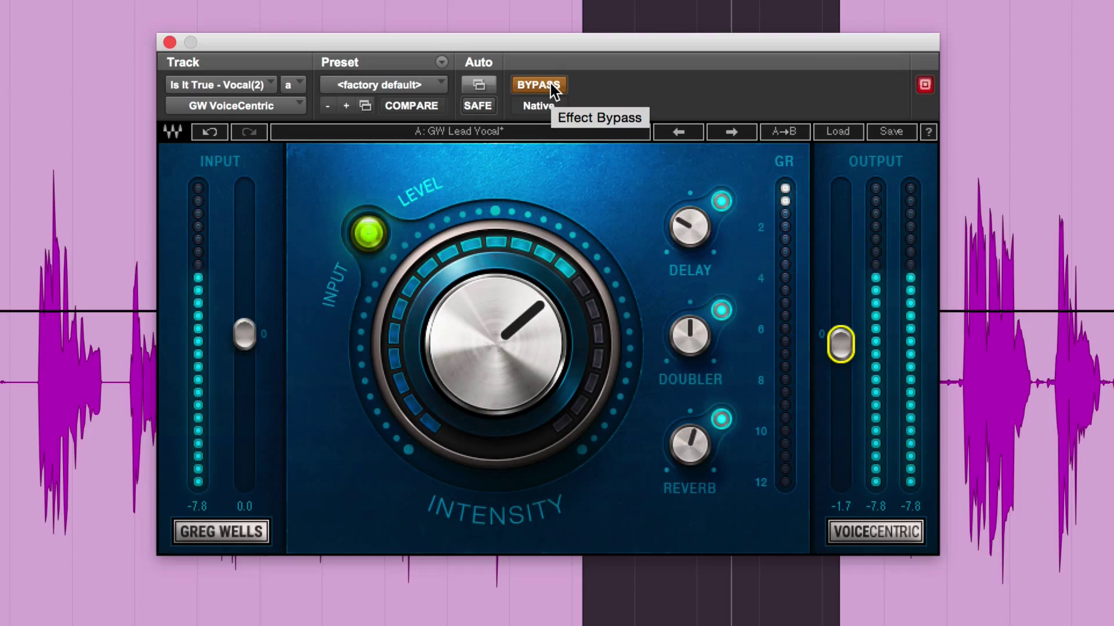
left_click(538, 85)
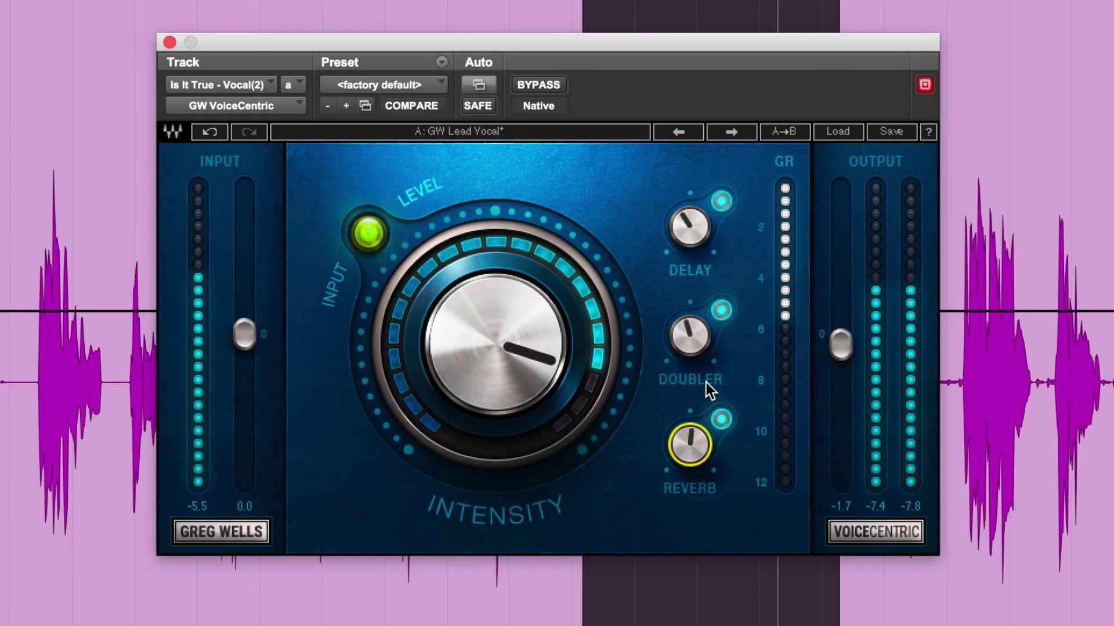
- Load the next preset, GW Lead Vocal Dry, leaving only reverb enabled
left_click(731, 131)
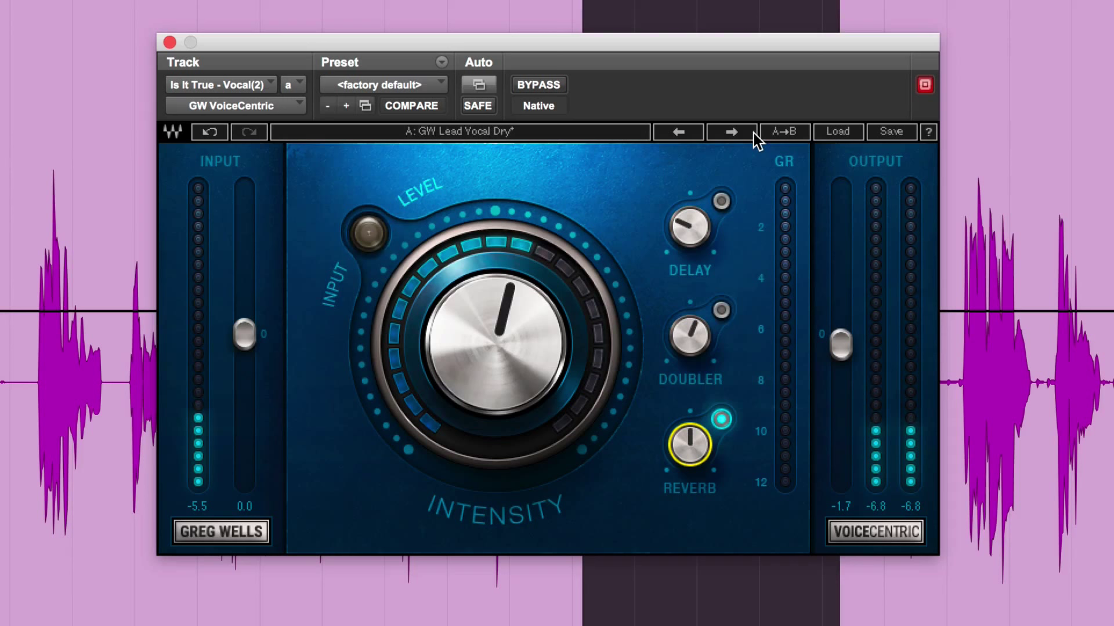